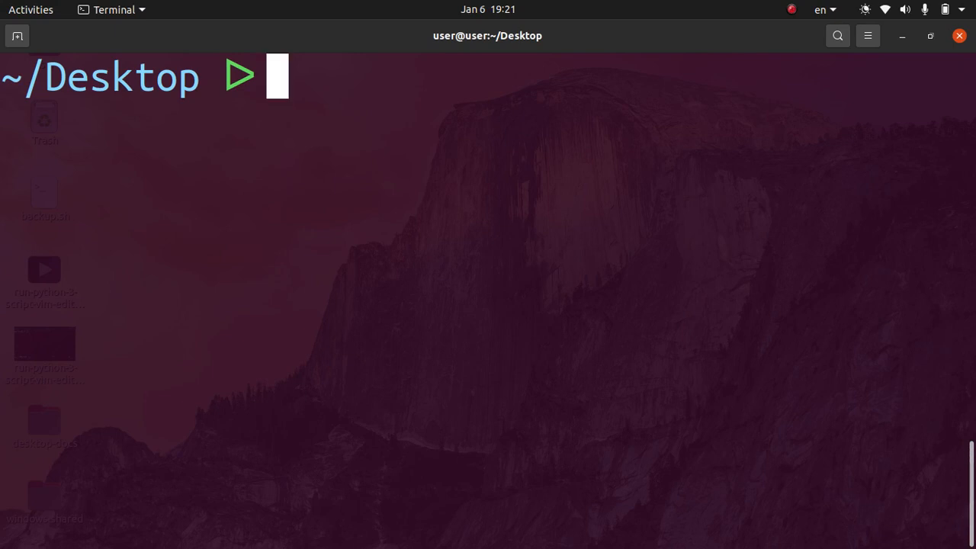
Launch Vim on a new file named test.py from the Desktop terminal.
text(vim)
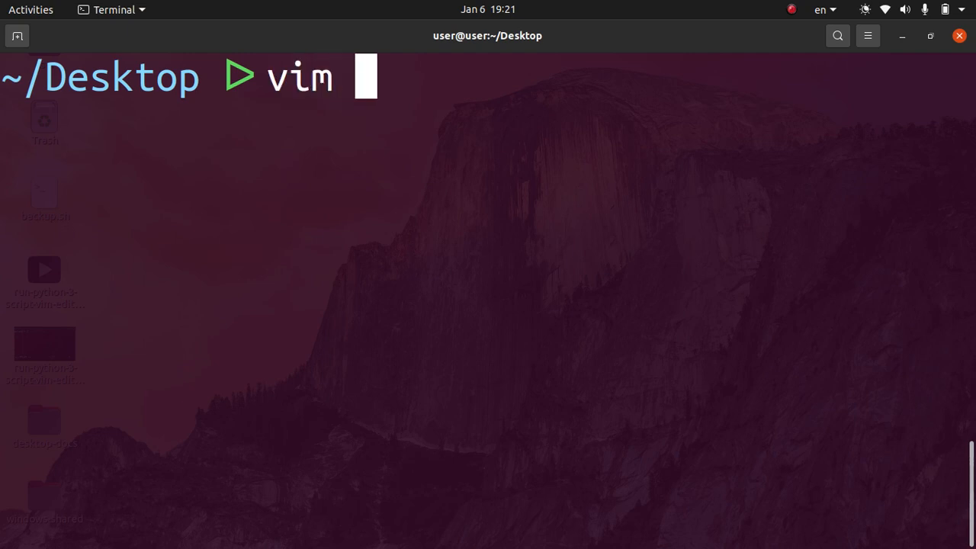
text(test.p)
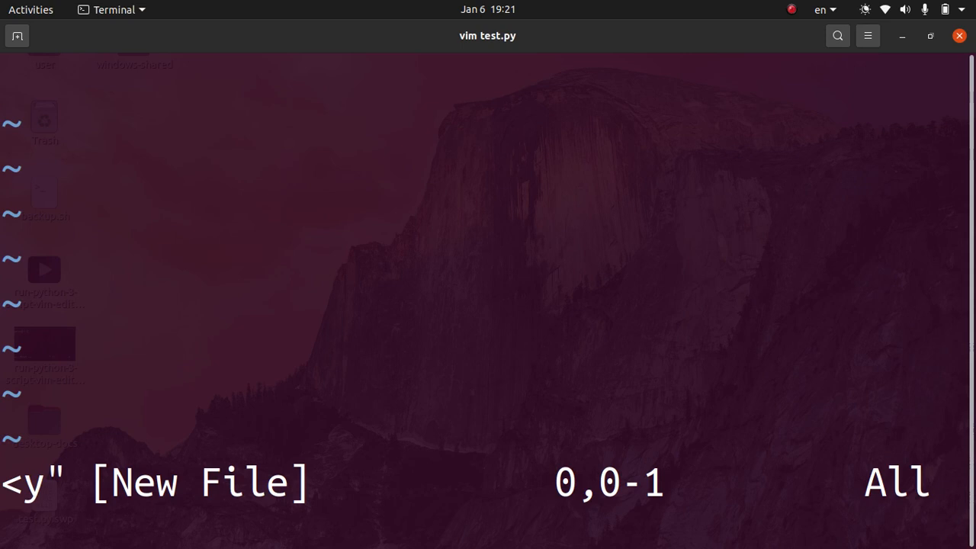
Enter Insert mode and write the line print(5 * 5) into test.py.
key(i)
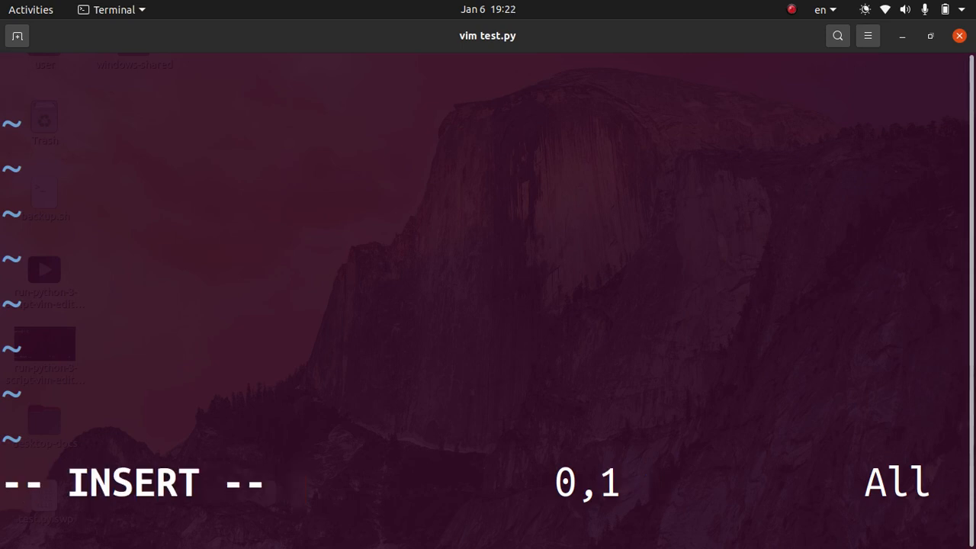
text(print()
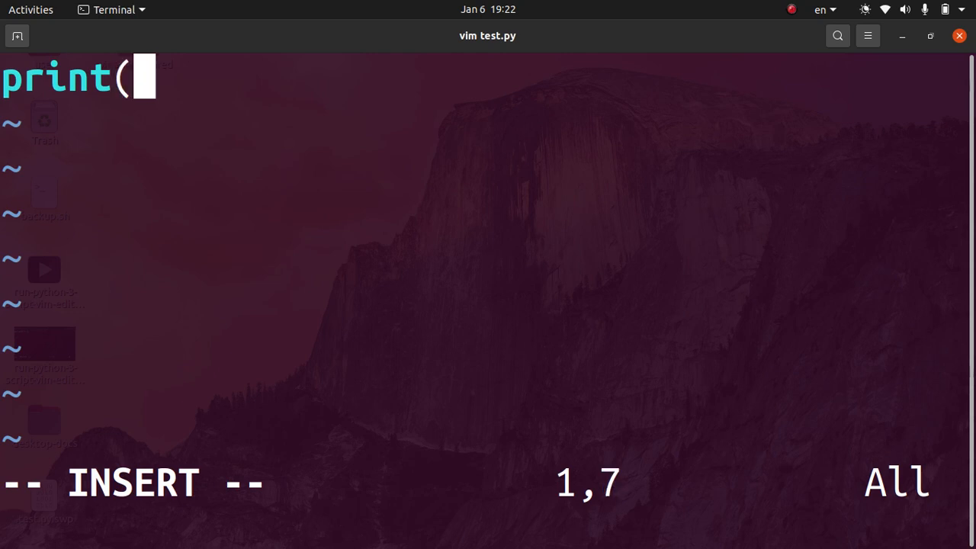
text(5 *)
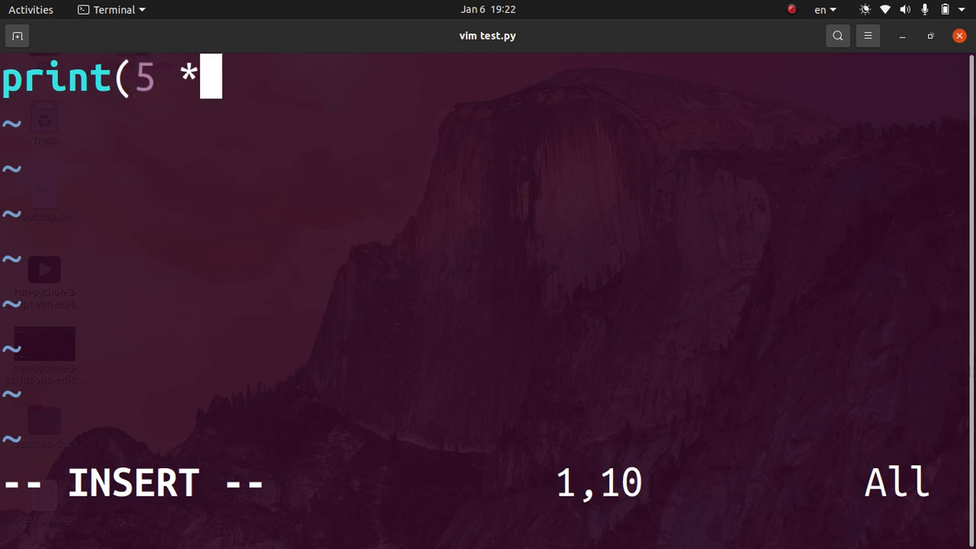
text(5))
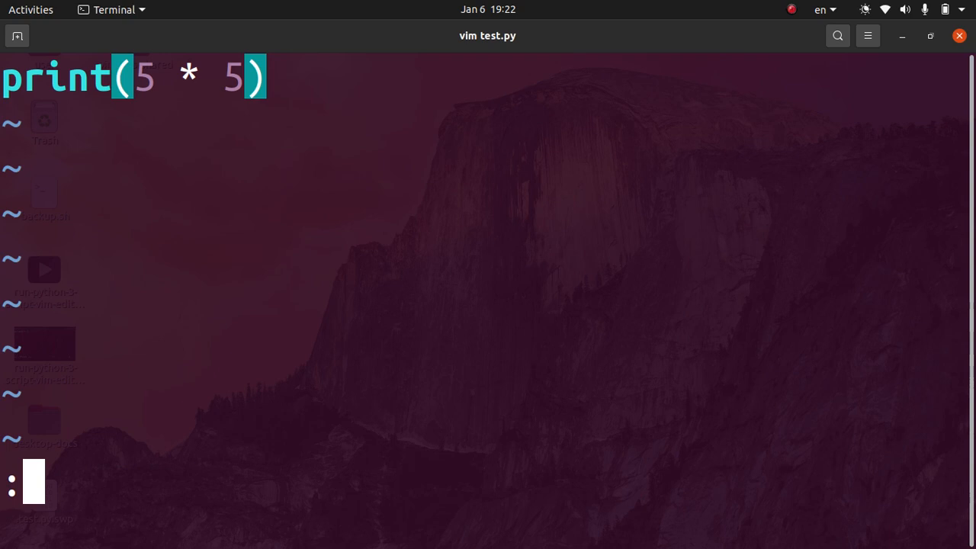
Save test.py with :w and run it via :!python3 test.py.
text(:w)
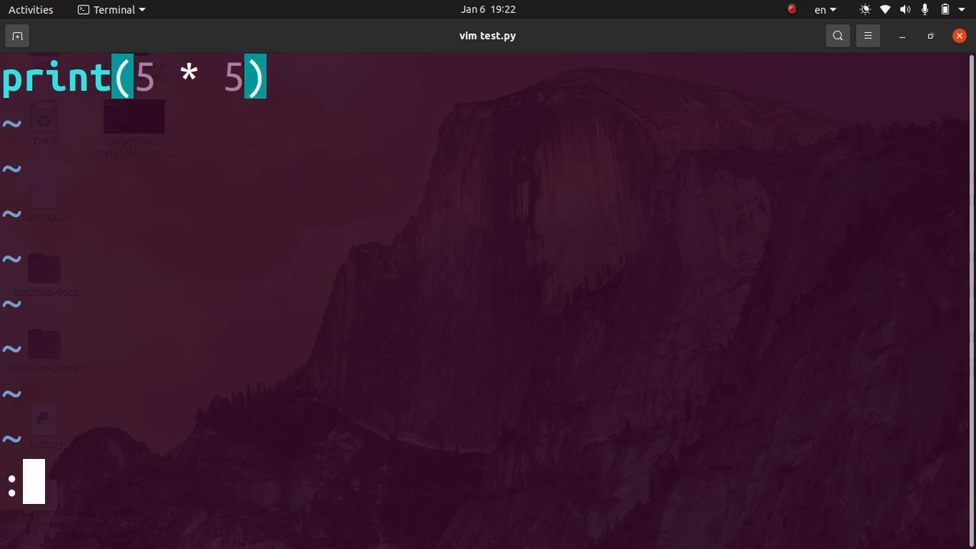
text(:!pyt)
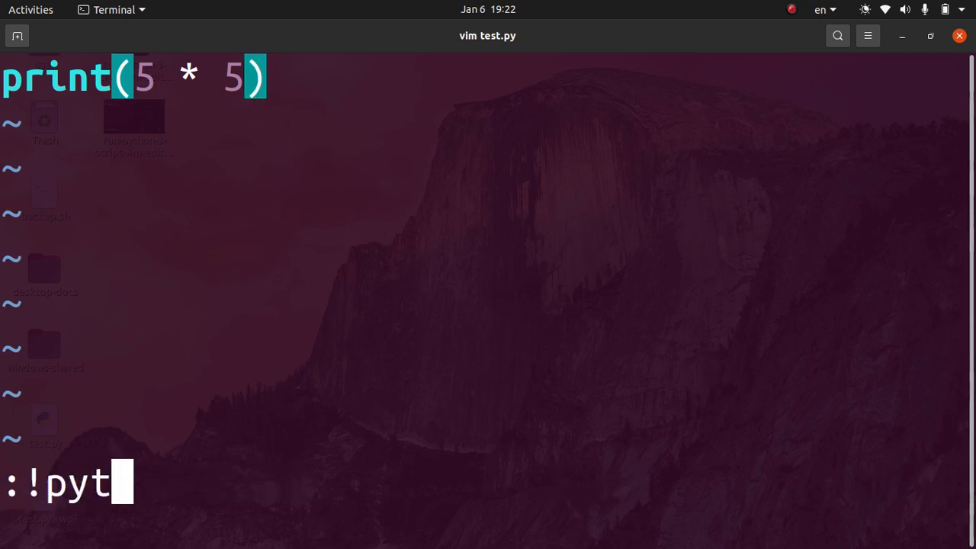
text(hon3)
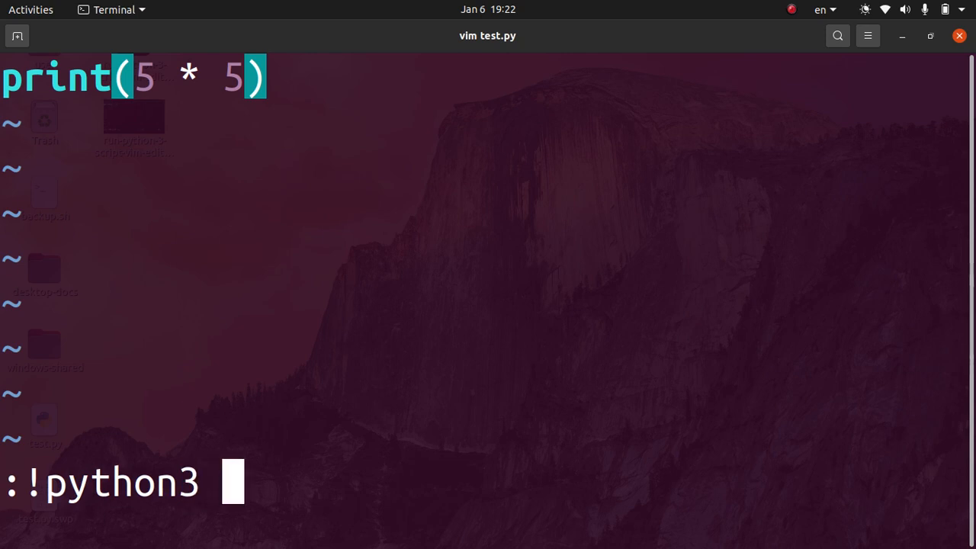
text(test.py)
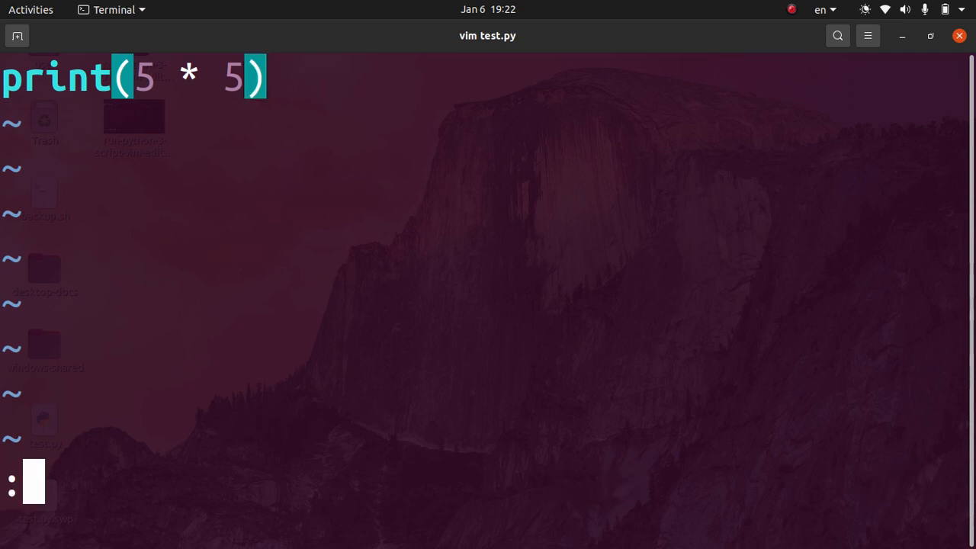
Run the current file again with :!python3 %, printing 25.
text(:!python3)
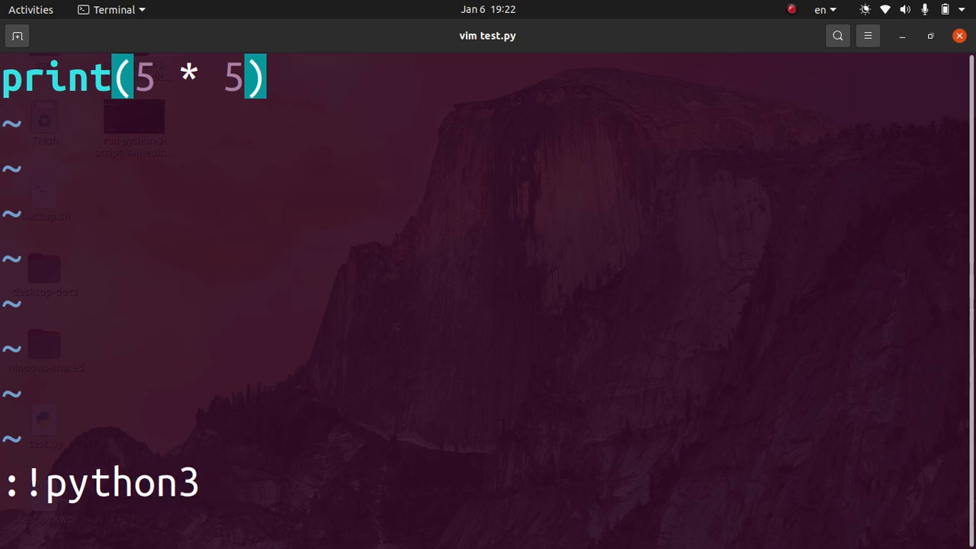
text(%)
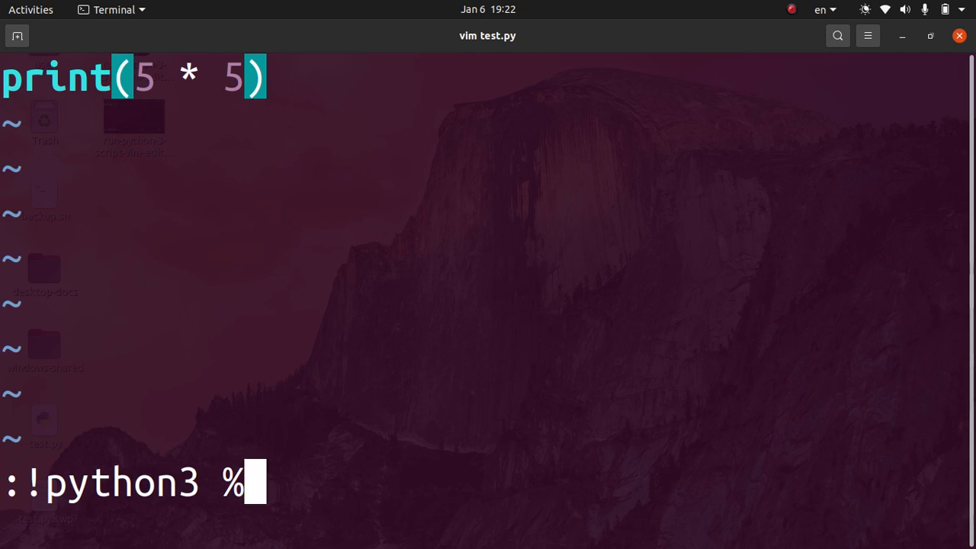
key(Return)
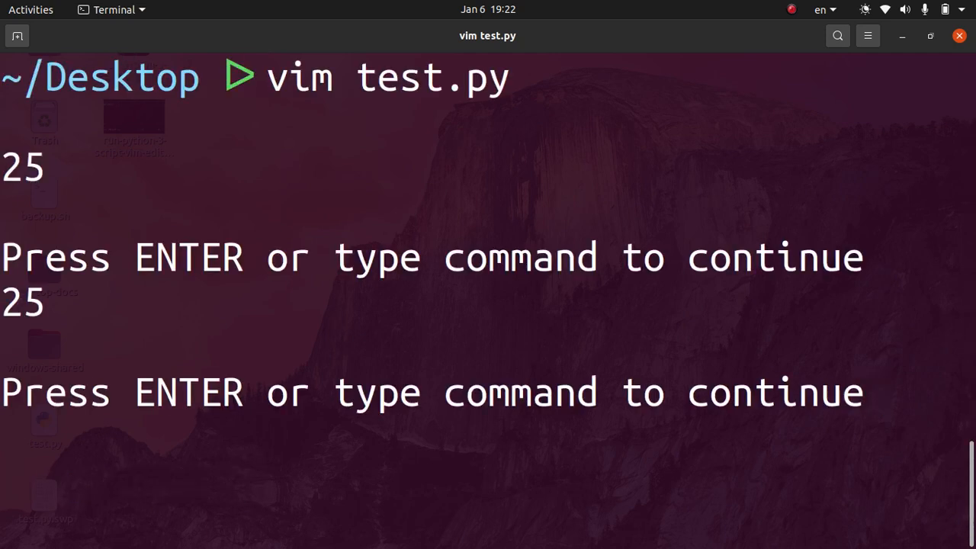